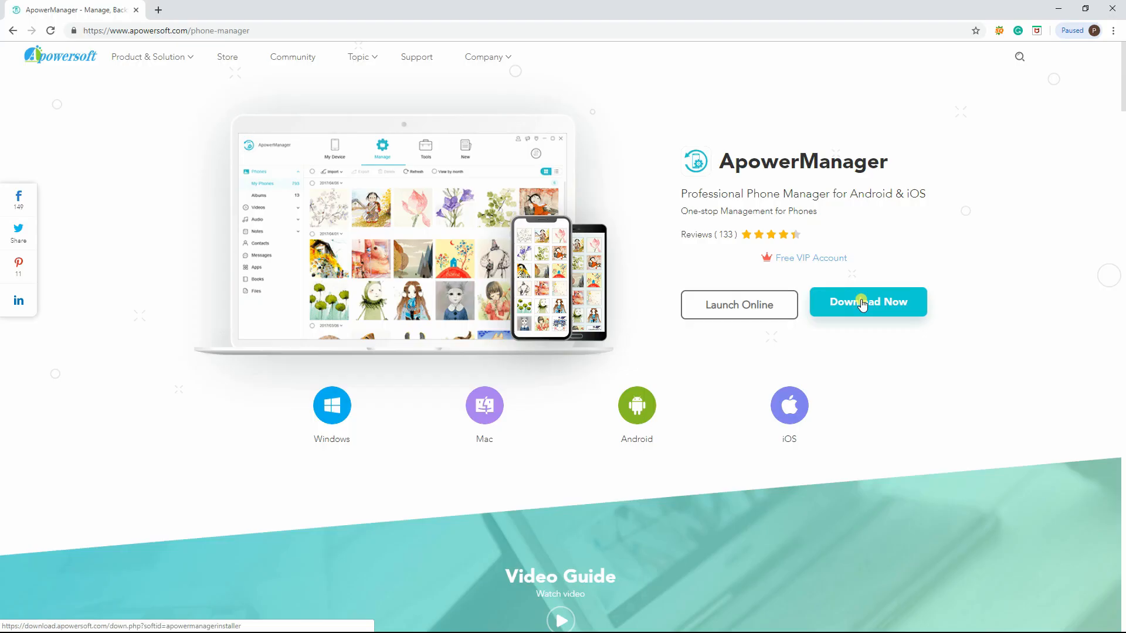
Step: Download the ApowerManager installer from its product page in Chrome
left_click(867, 302)
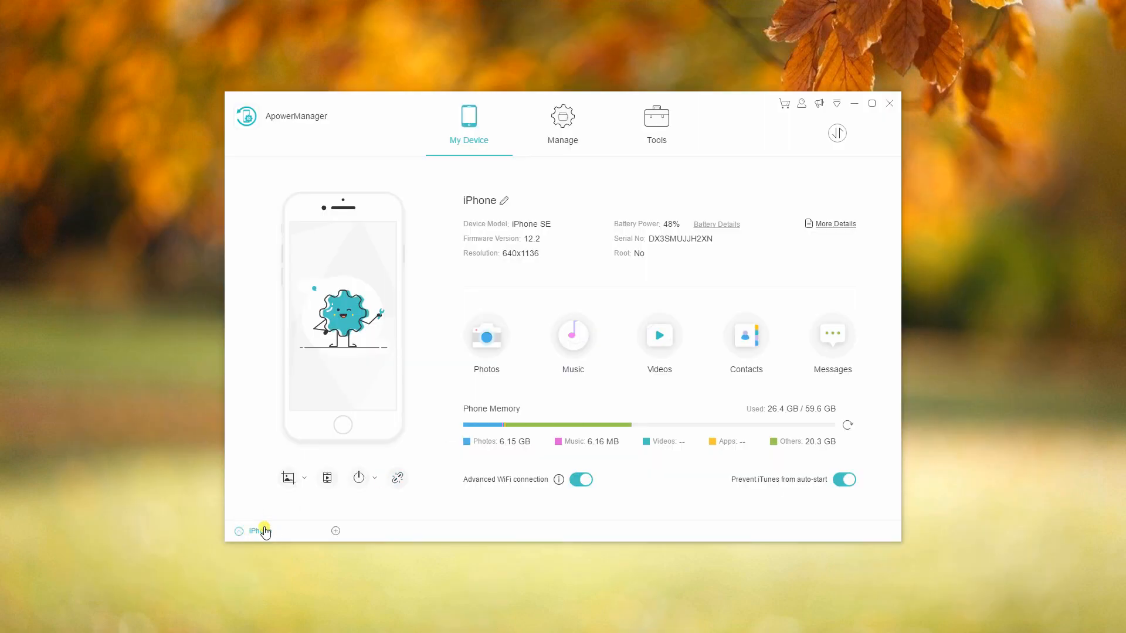
Step: Select ApowerTech PC 6's iPhone from the connected-device list at the bottom left
left_click(255, 531)
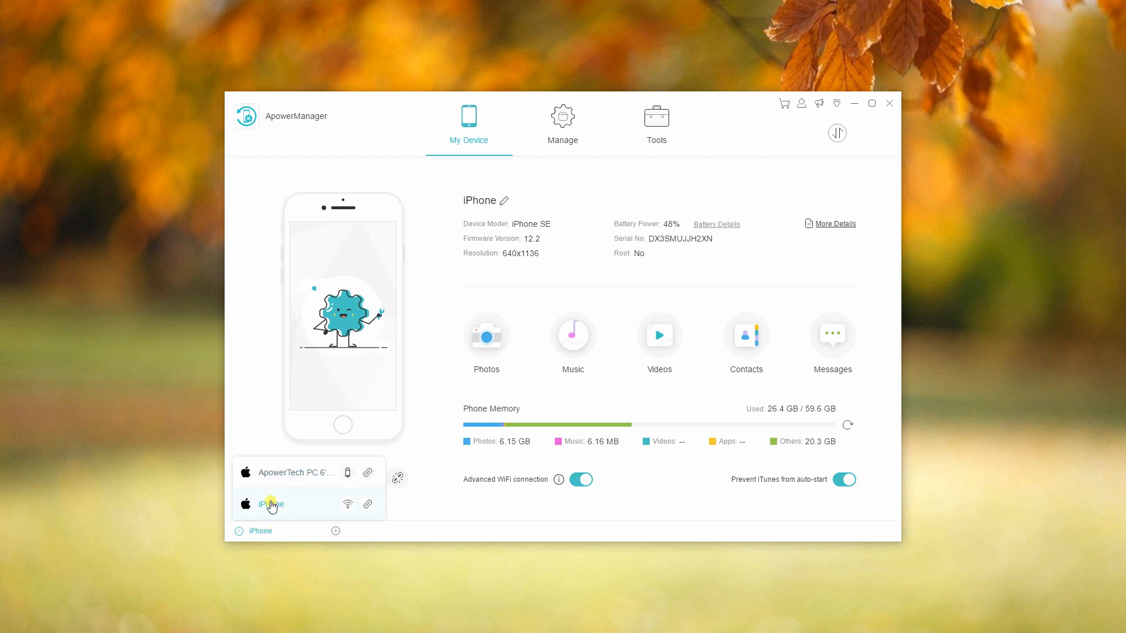
left_click(271, 505)
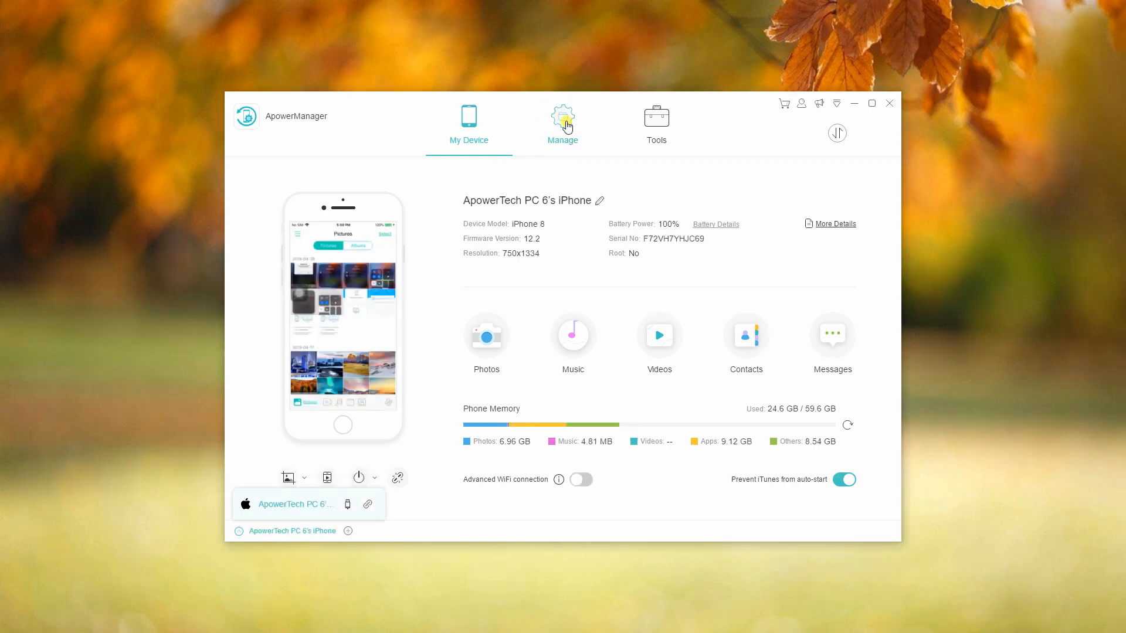
Step: From Manage > Photos, mark IMG_1939 and the other videos and export them to the PC
left_click(563, 120)
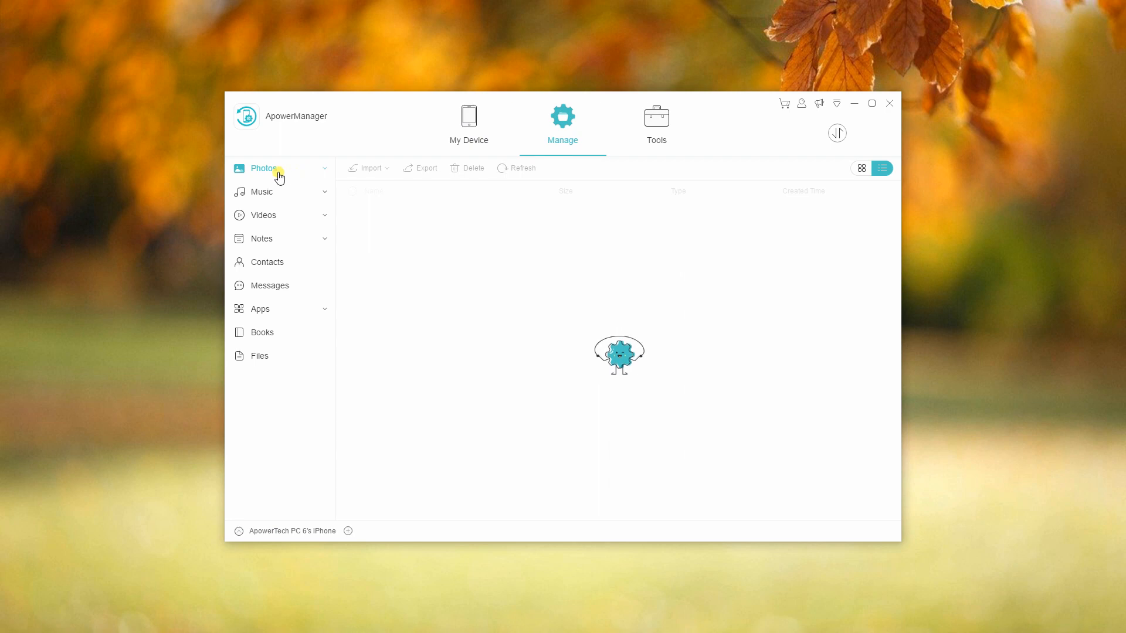
left_click(263, 168)
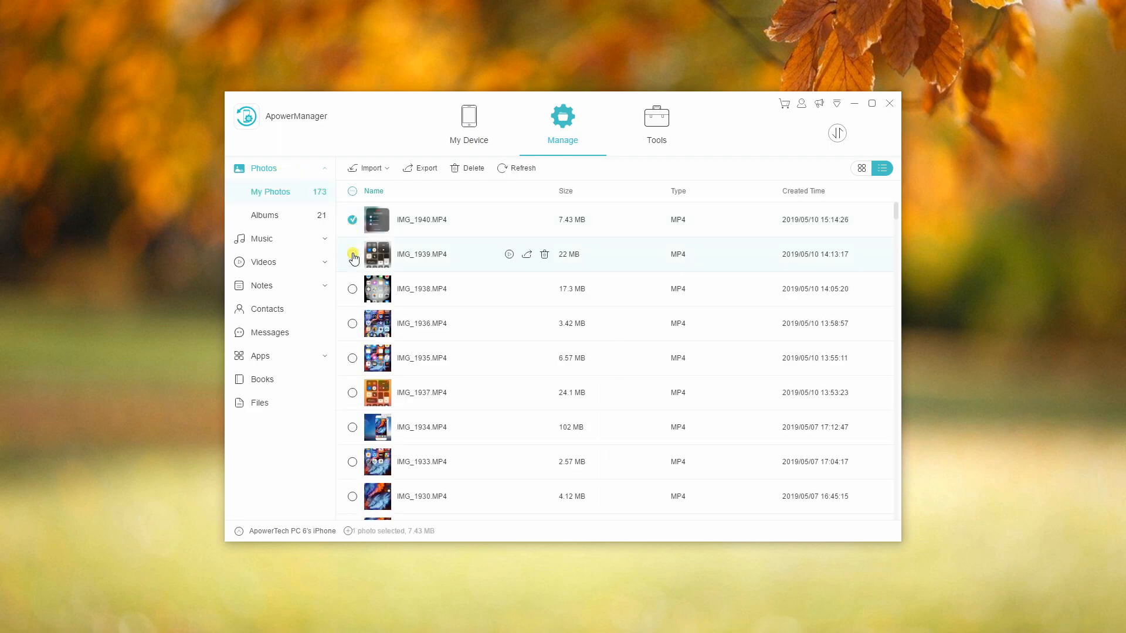
left_click(352, 254)
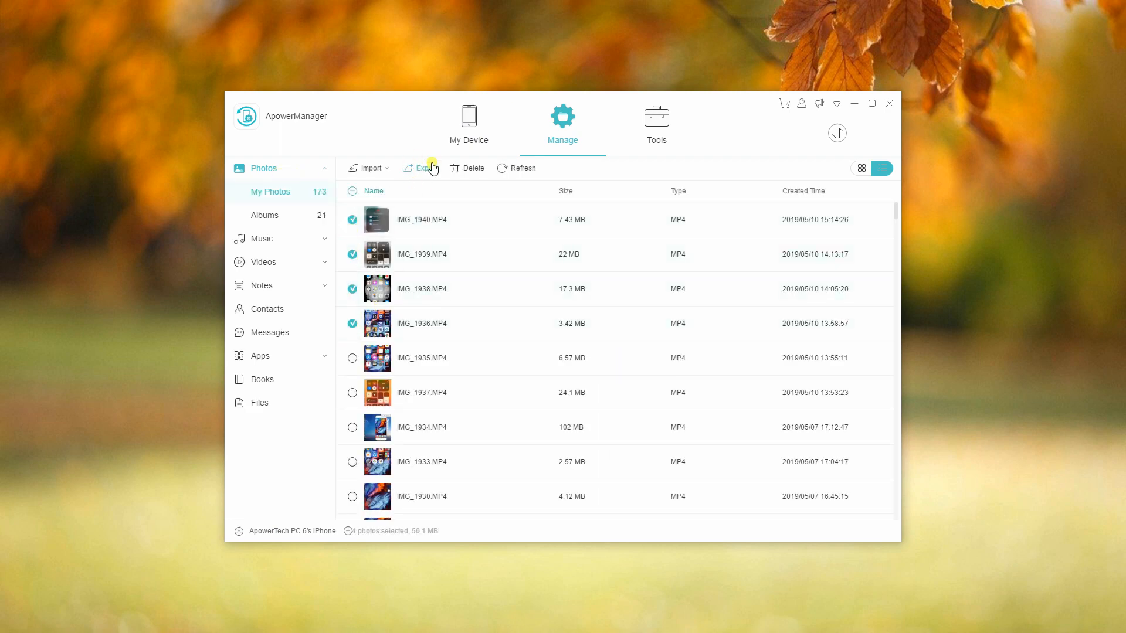
left_click(468, 122)
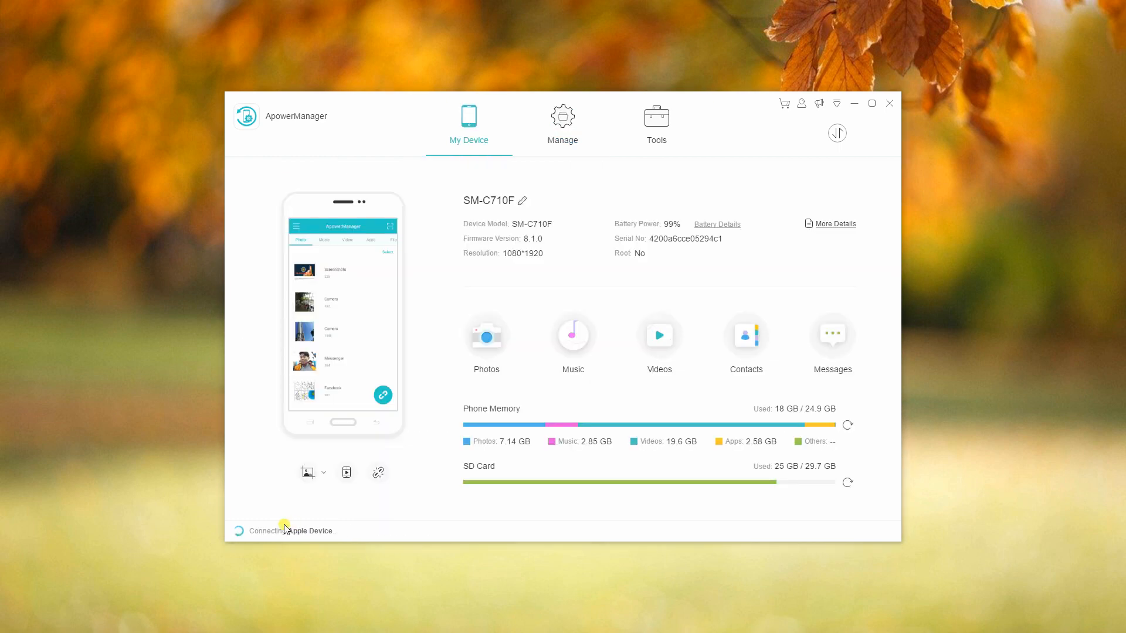
Step: Select the SM-C710F Android phone from the device list and enter its Manage view
left_click(279, 531)
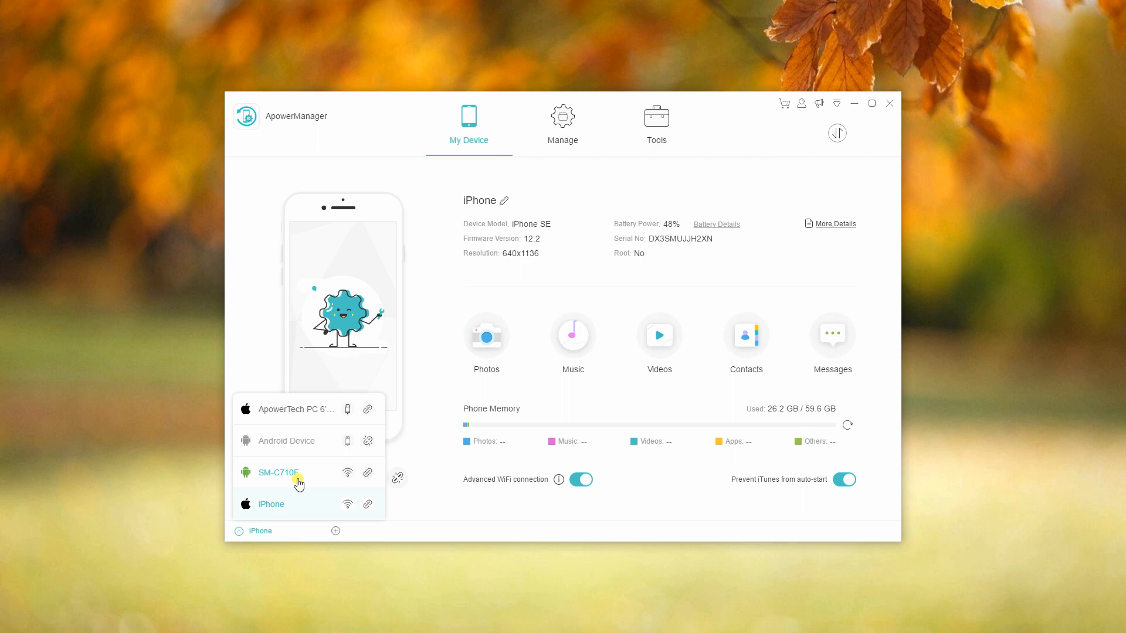
left_click(279, 473)
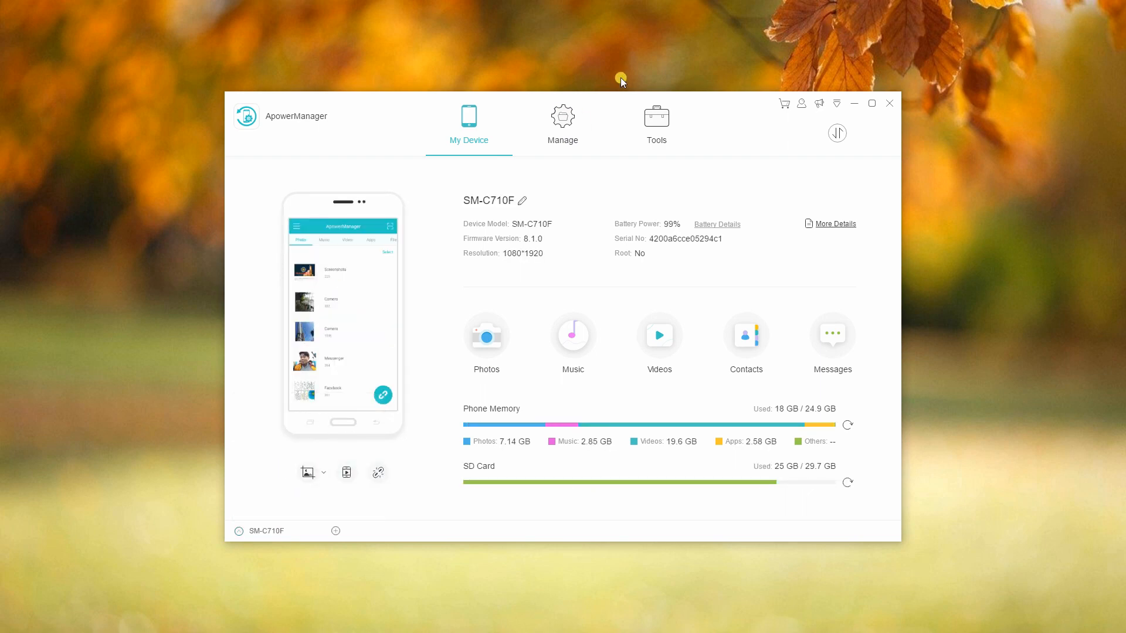
left_click(562, 122)
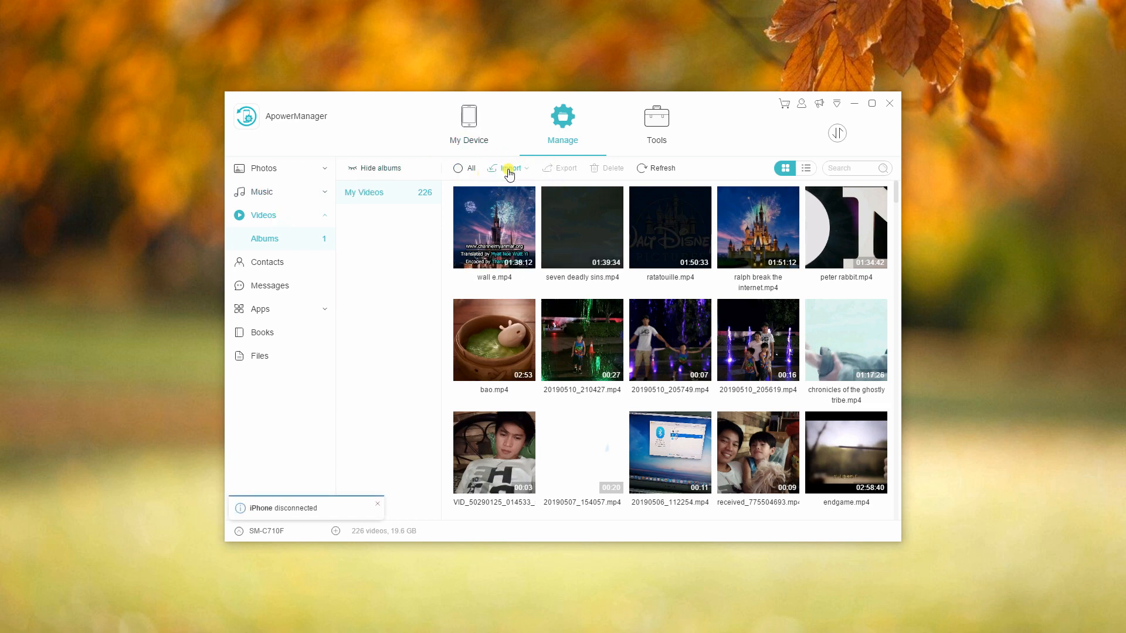
Step: Import IMG_1938, IMG_1939 and IMG_1940 from the Desktop into the Android phone's videos
left_click(511, 169)
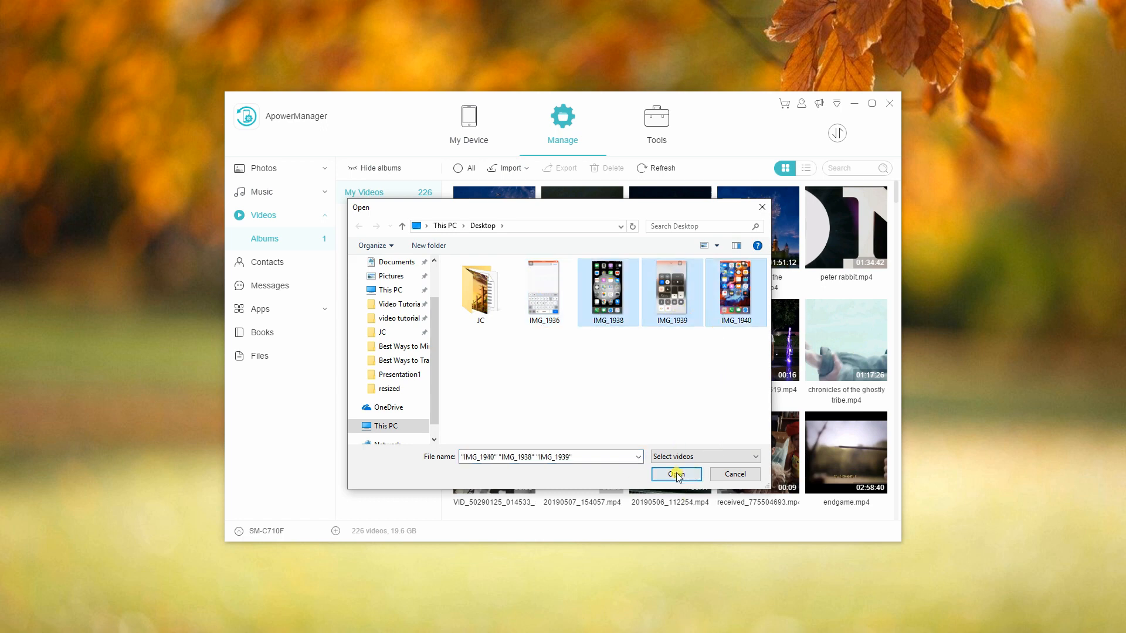
left_click(672, 474)
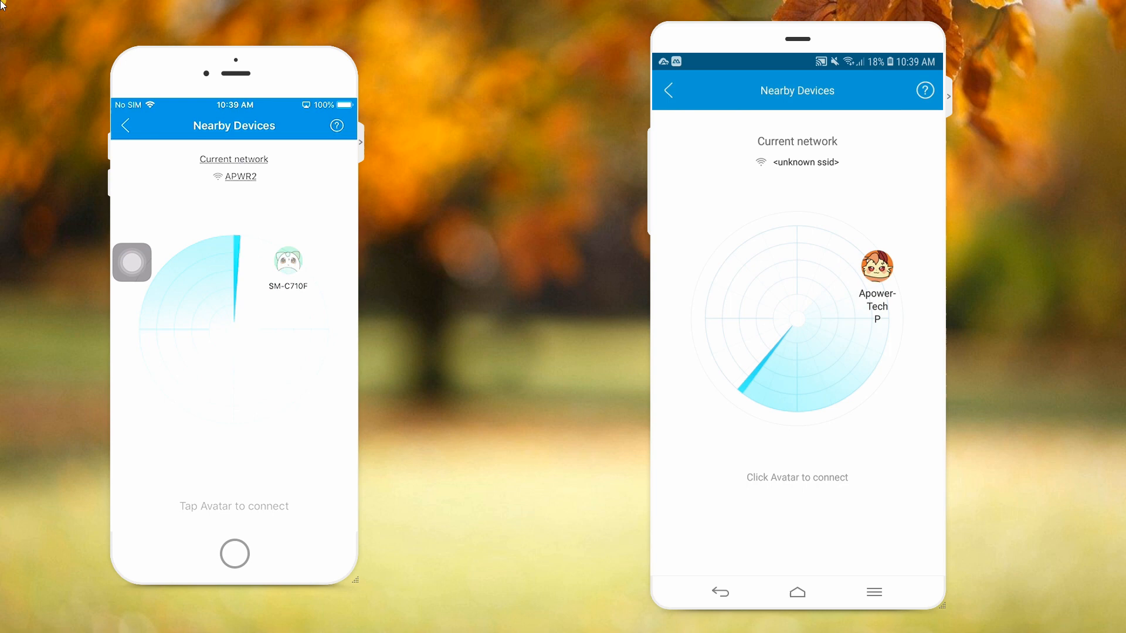
Step: Pair the iPhone with SM-C710F in Nearby Devices and browse the Camera Roll album
left_click(877, 266)
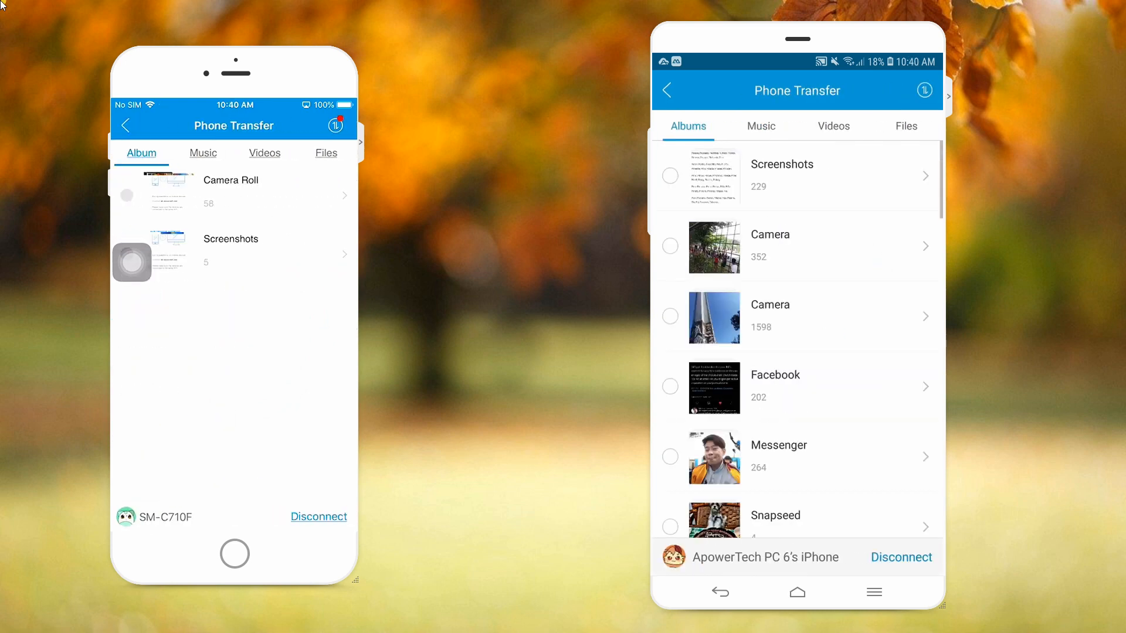
left_click(231, 192)
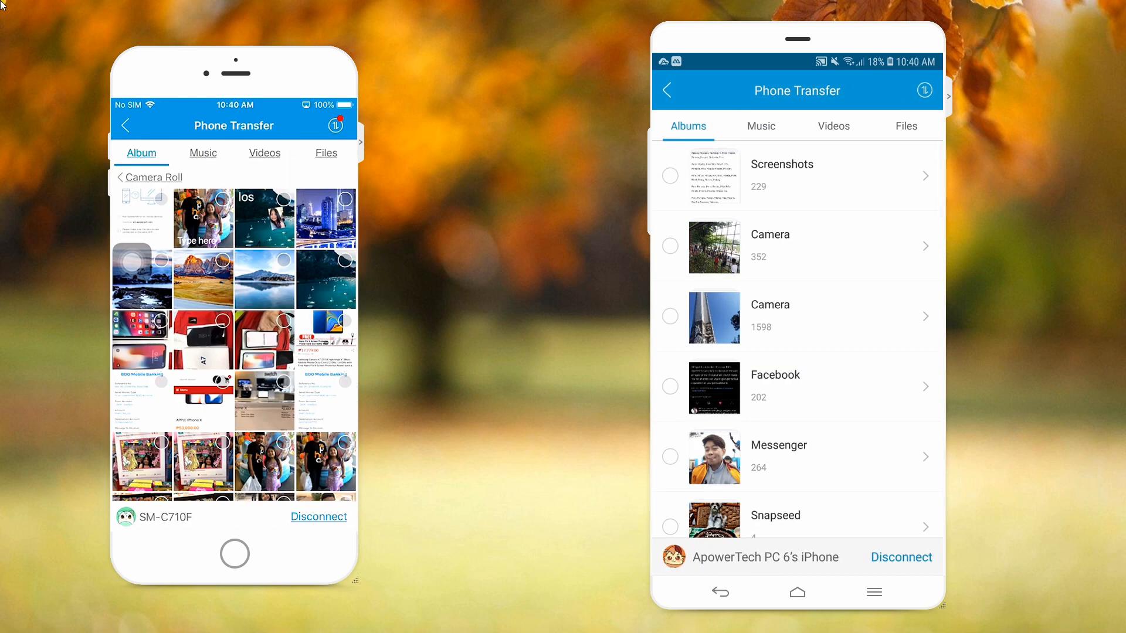